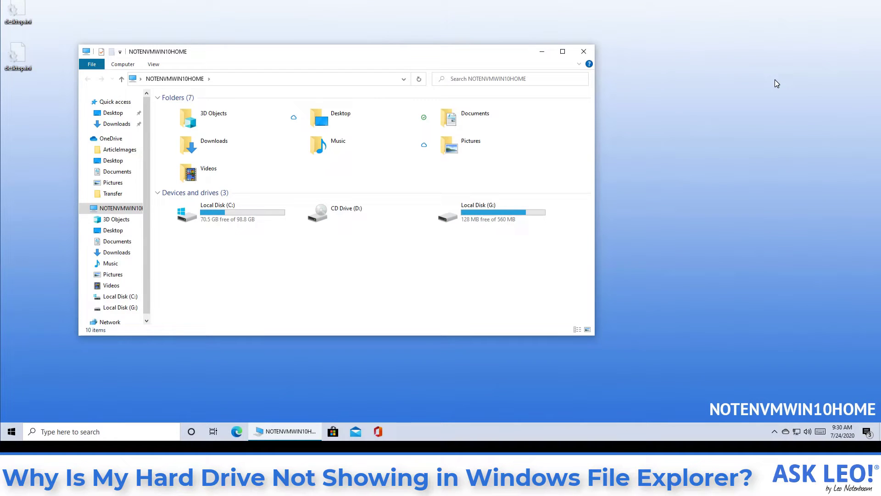
pyautogui.moveTo(11, 431)
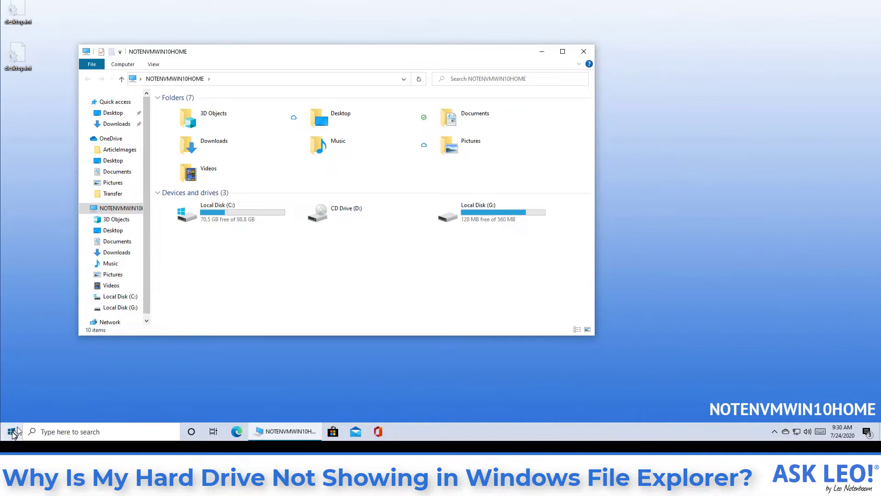
# - Launch Disk Management from the Start button's power user menu
pyautogui.rightClick(12, 431)
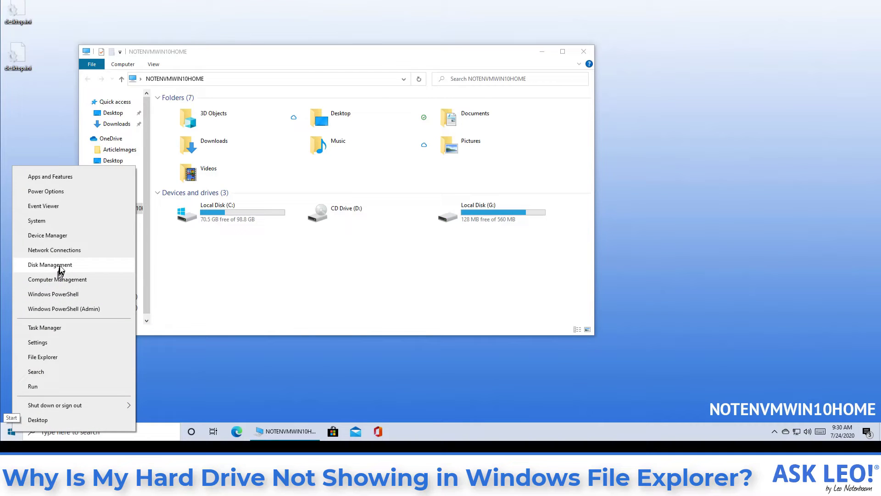
pyautogui.click(50, 265)
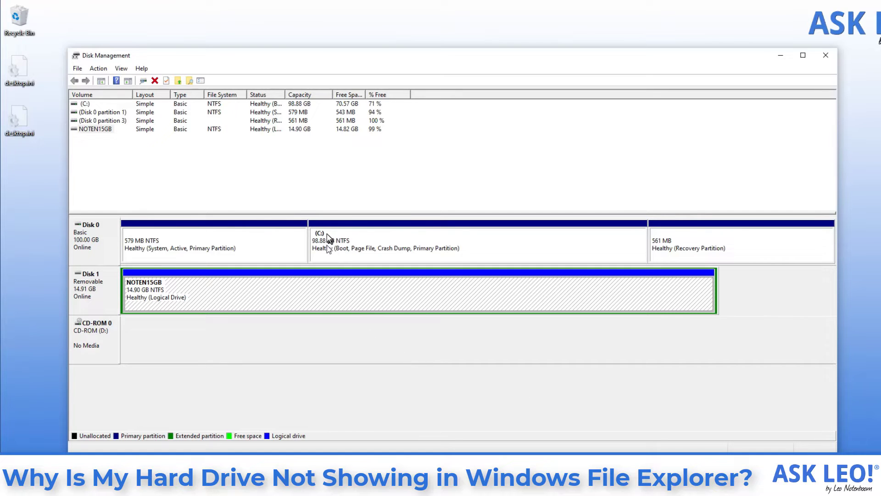
pyautogui.moveTo(318, 304)
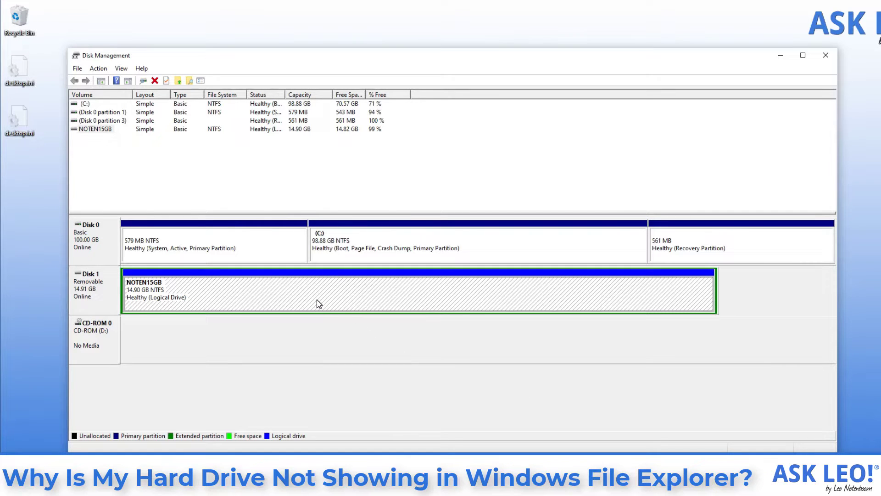
pyautogui.moveTo(485, 347)
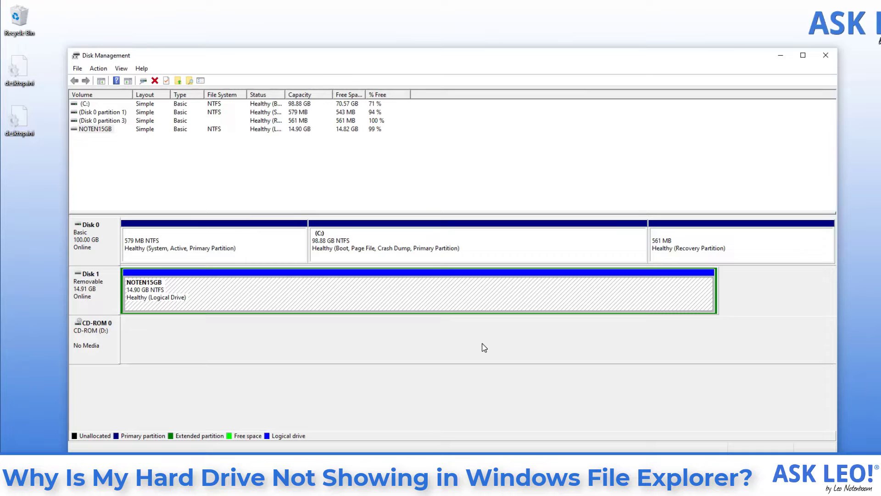
pyautogui.moveTo(346, 356)
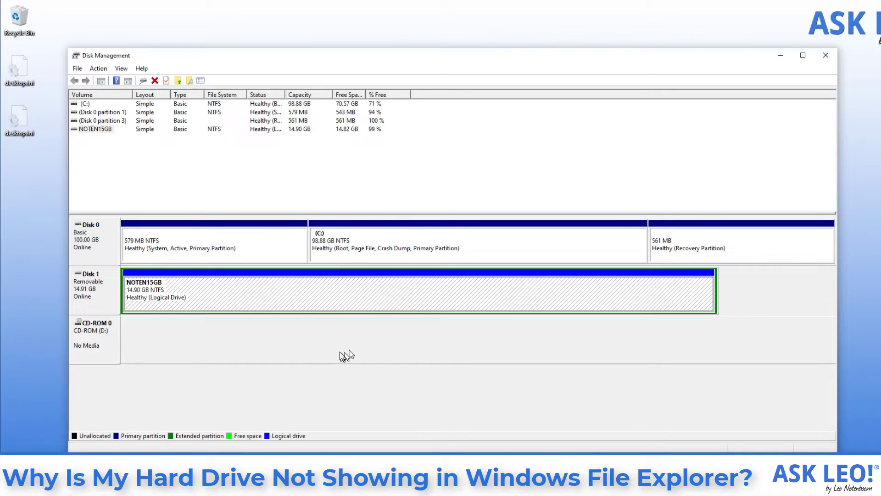
pyautogui.moveTo(338, 296)
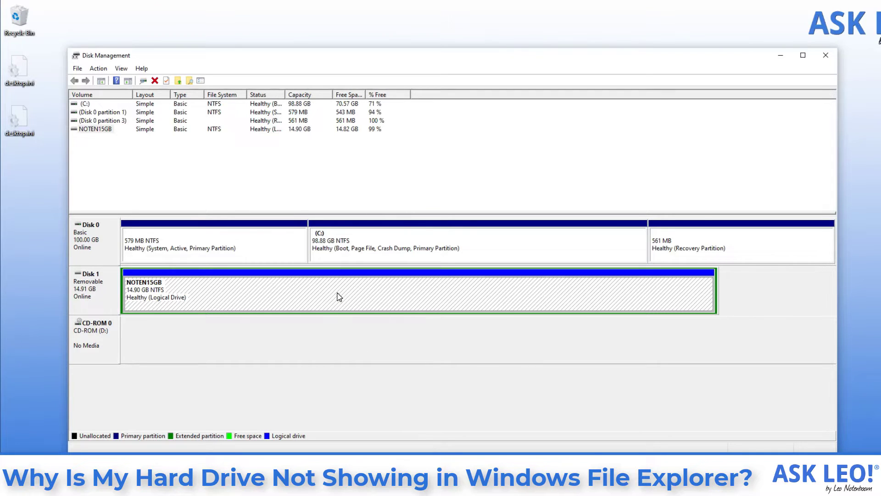
# - Bring up Change Drive Letter and Paths for the letterless NOTEN15GB volume on Disk 1
pyautogui.rightClick(339, 296)
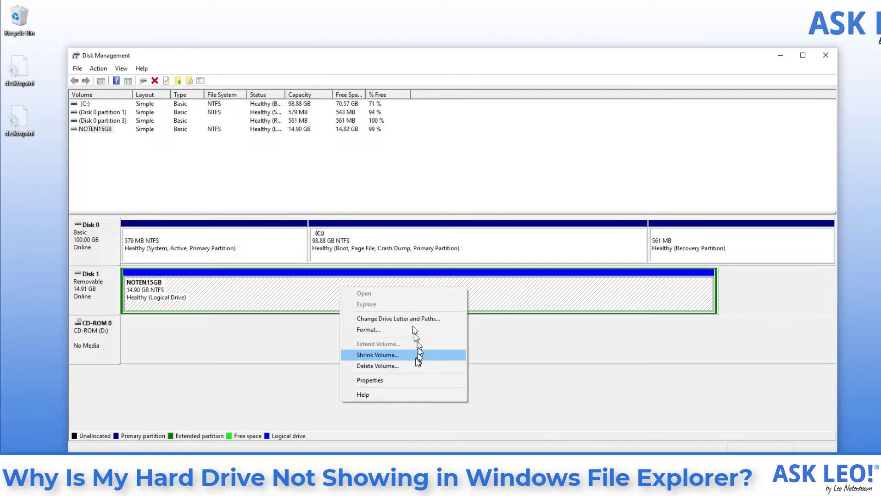
pyautogui.moveTo(399, 319)
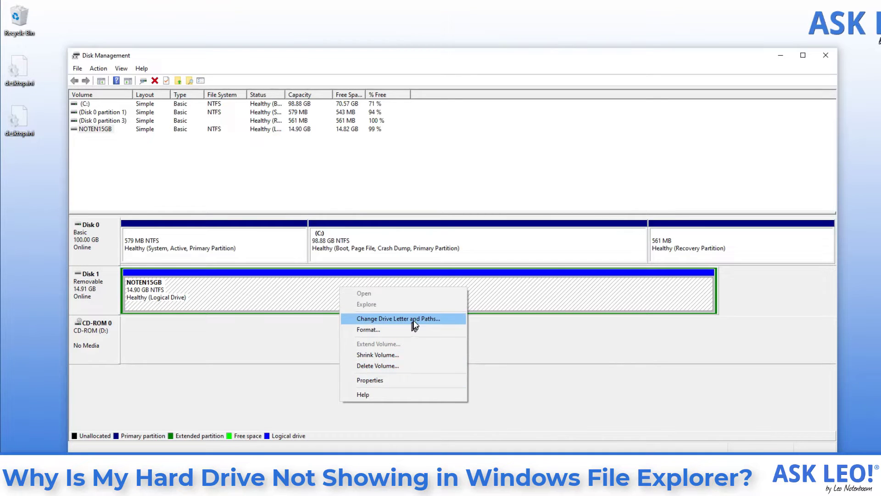
pyautogui.click(398, 319)
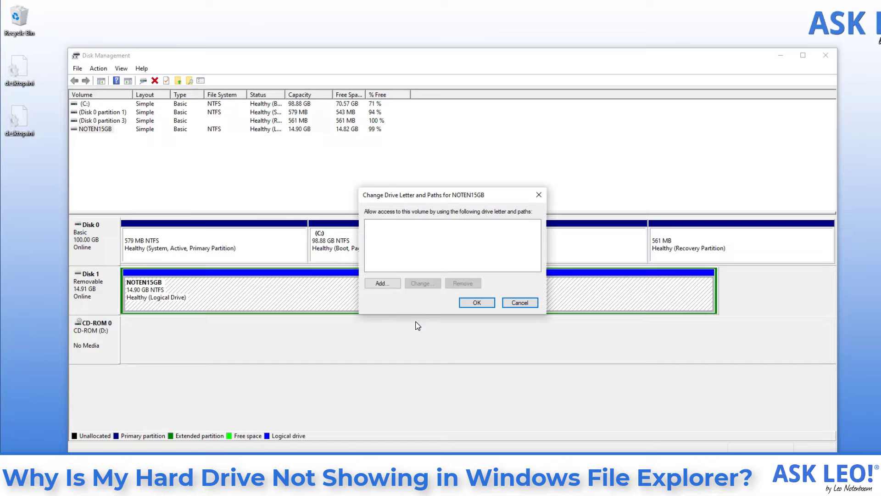
# - Add drive letter L: to the NOTEN15GB volume and confirm the assignment
pyautogui.click(382, 283)
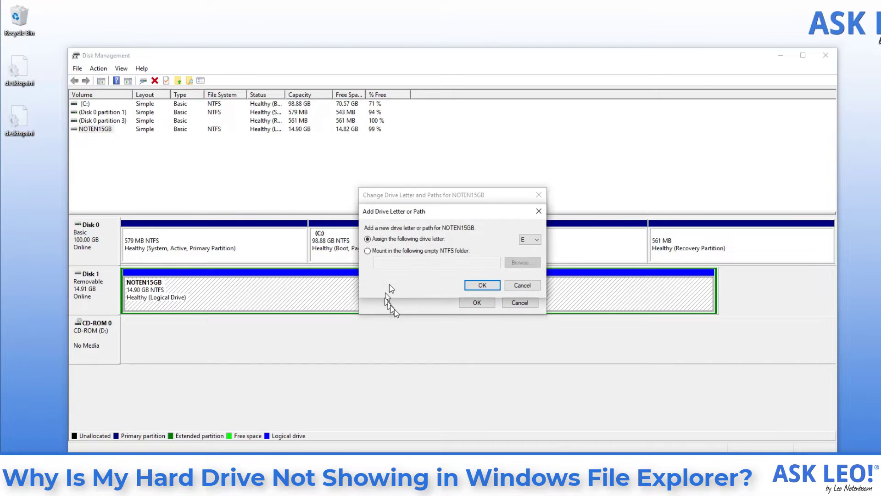
pyautogui.click(529, 239)
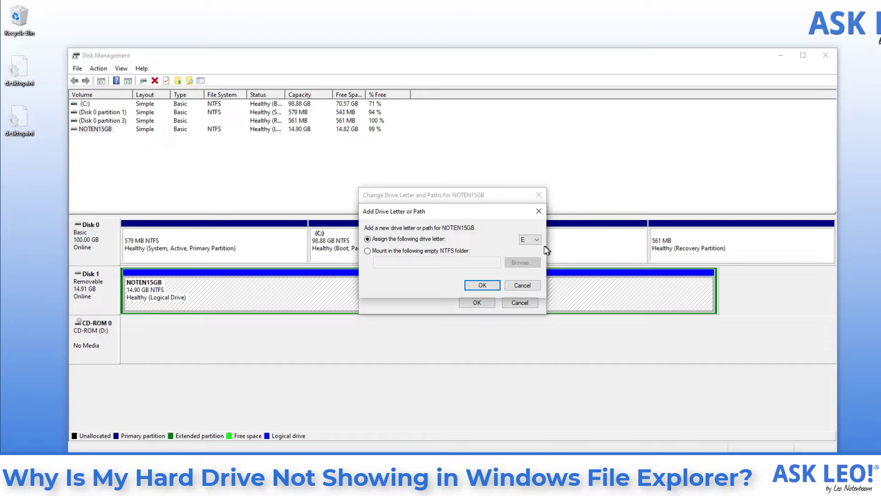
pyautogui.click(529, 239)
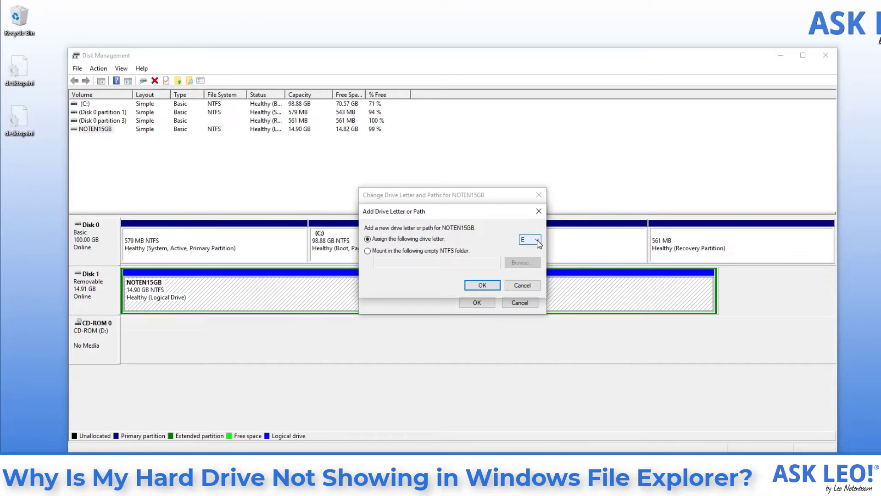
pyautogui.click(537, 239)
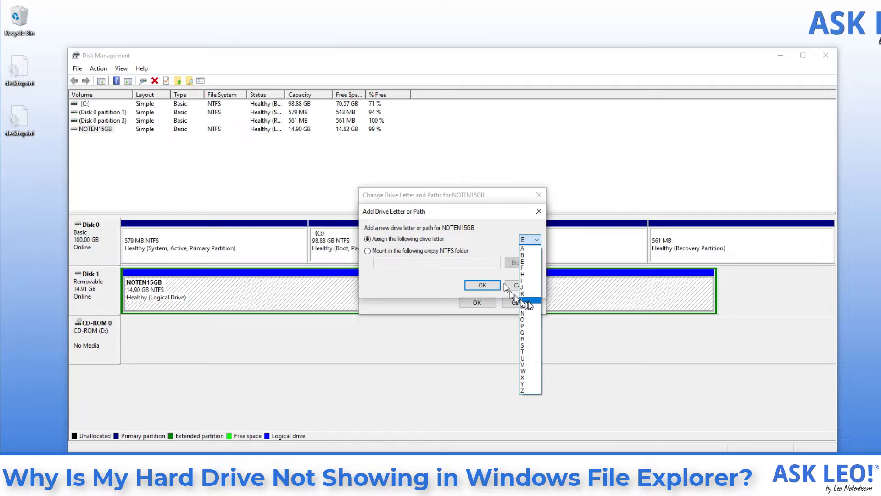
pyautogui.click(527, 302)
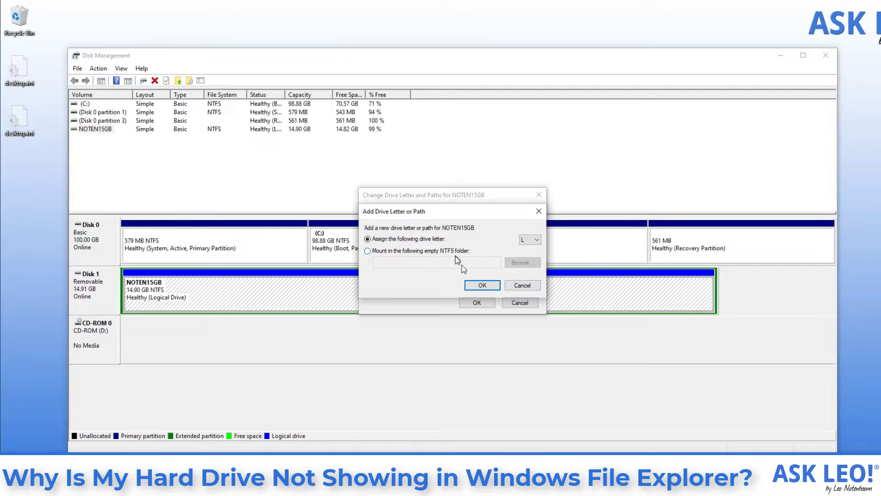
pyautogui.moveTo(477, 253)
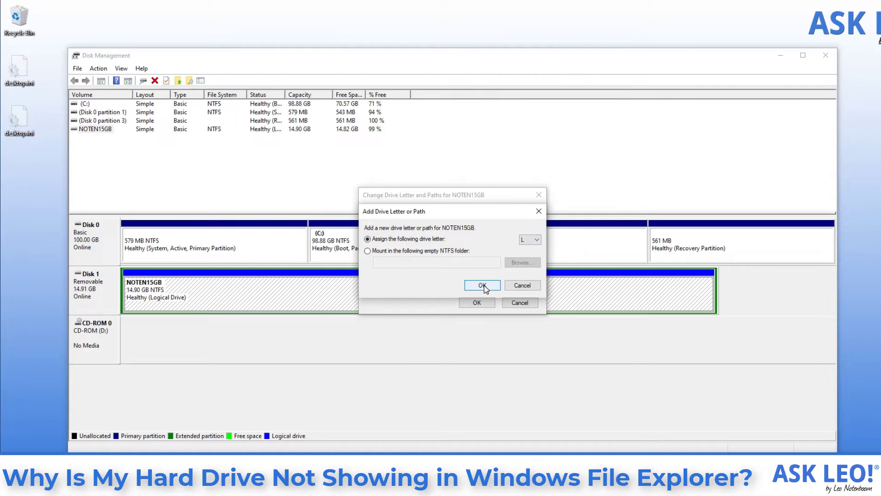
pyautogui.click(482, 285)
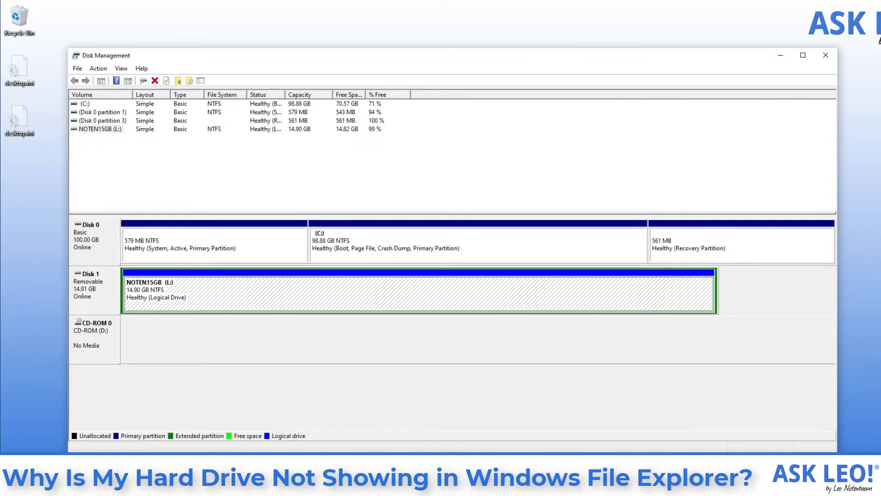
pyautogui.moveTo(835, 303)
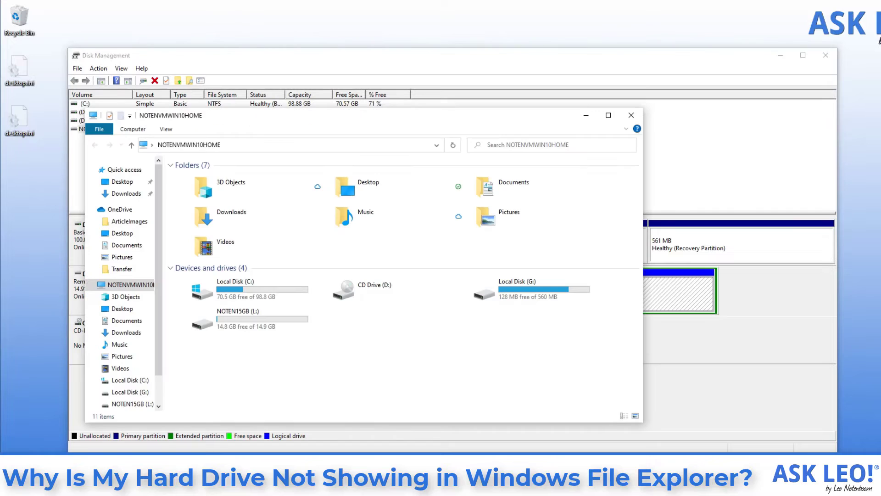
pyautogui.moveTo(253, 320)
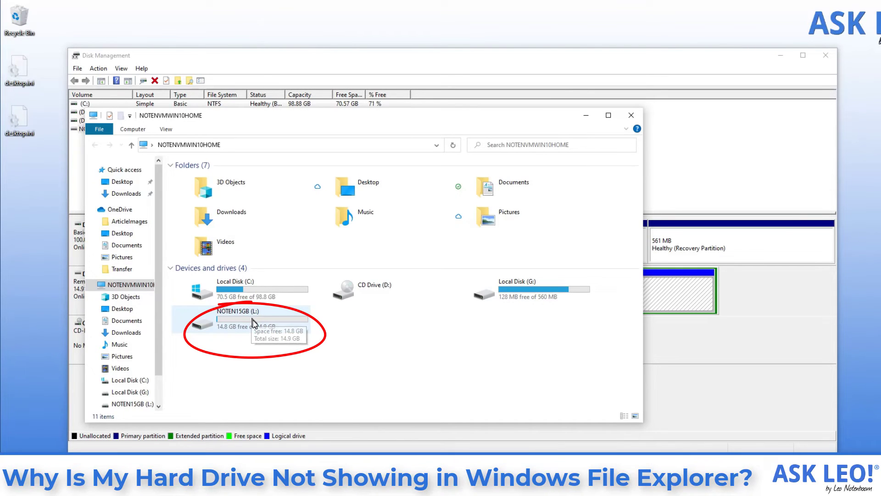
# - Open NOTEN15GB (L:) in This PC to verify its contents, then close File Explorer
pyautogui.doubleClick(240, 321)
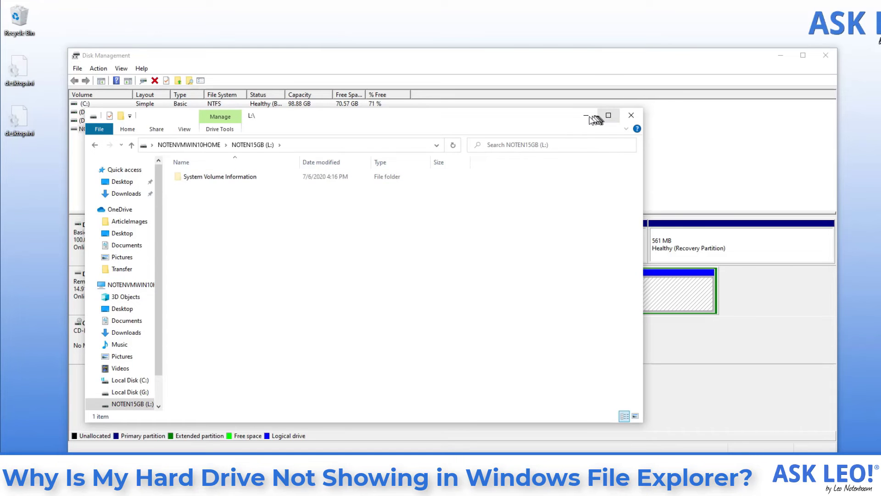
pyautogui.click(631, 115)
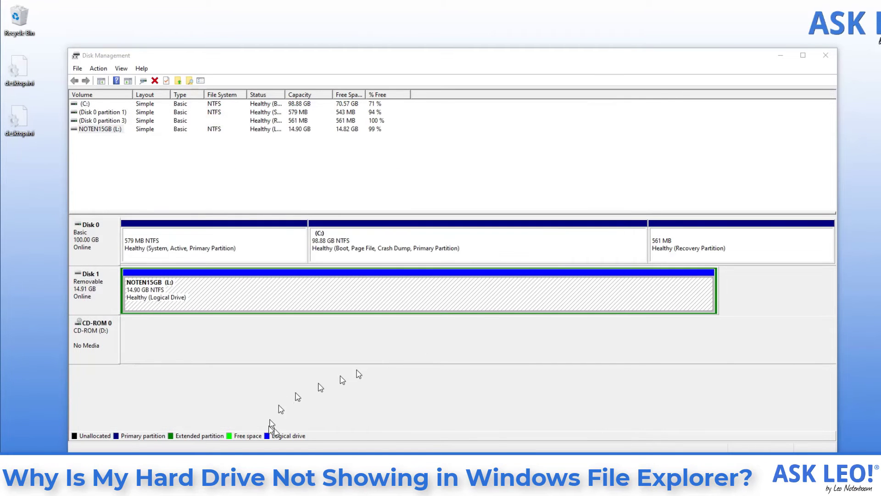